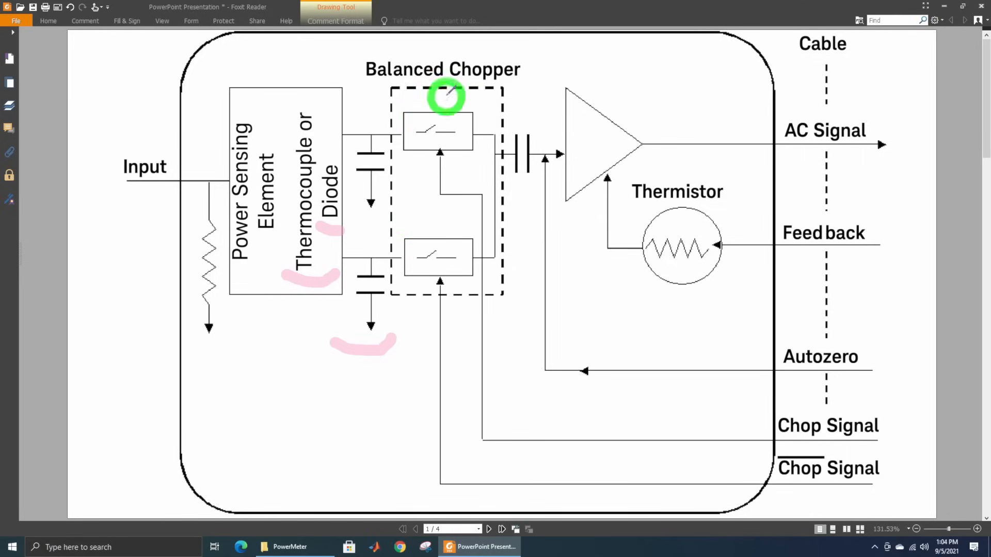
{"action": "mouse_move", "coordinate": [441, 246]}
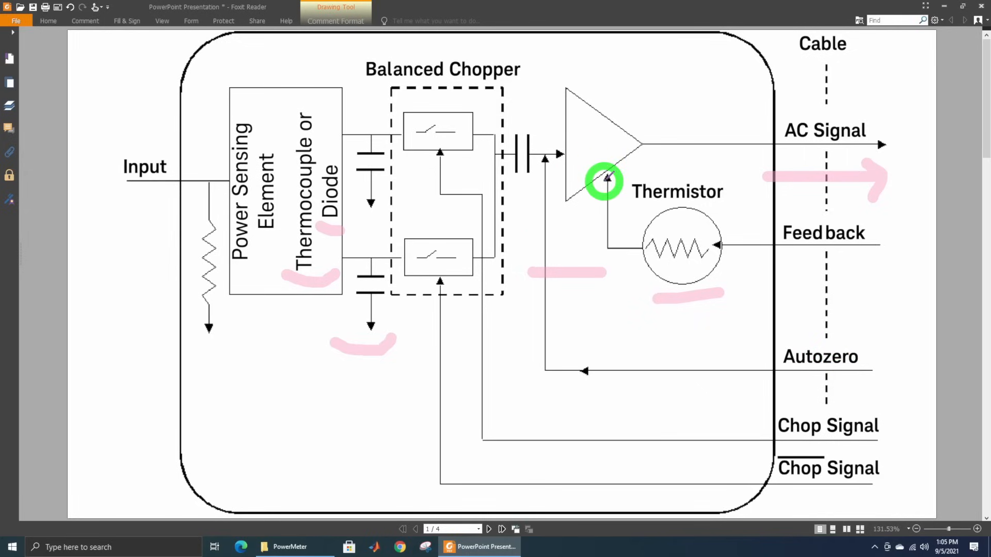
{"action": "mouse_move", "coordinate": [262, 201]}
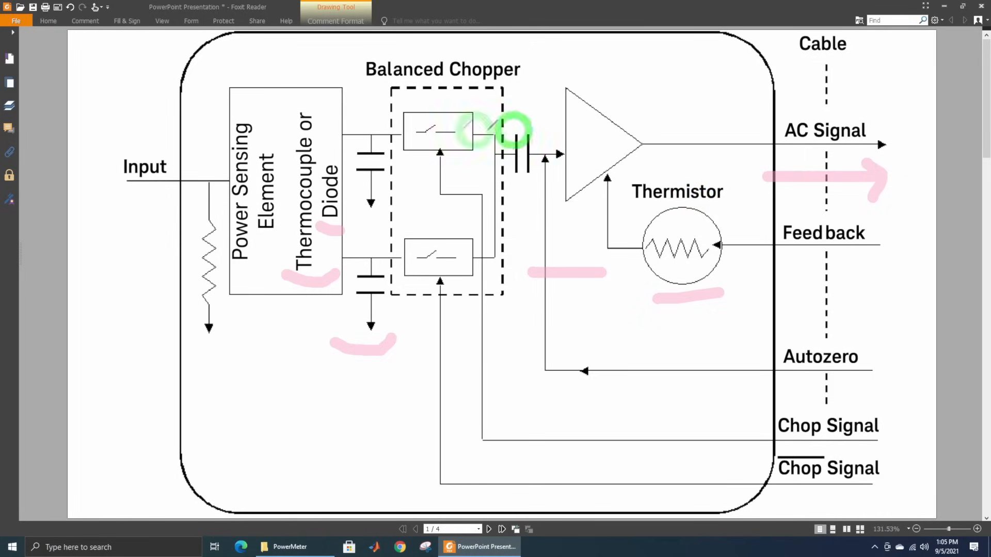
Advance to page 2 showing the input amplifier and sampling gate schematic
{"action": "left_click", "coordinate": [500, 528]}
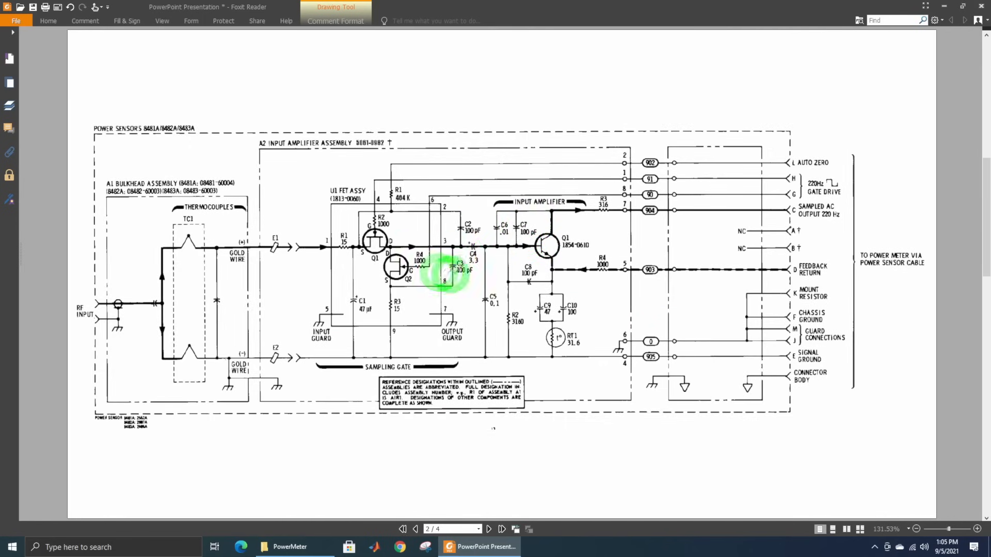
{"action": "mouse_move", "coordinate": [151, 212]}
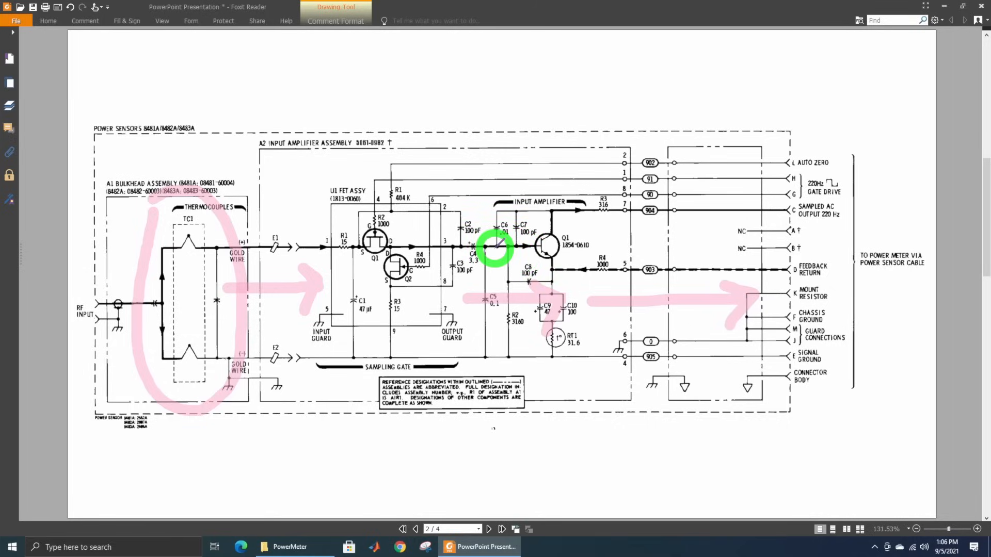
Advance to page 3 showing the dual-range diode sensor diagram
{"action": "left_click", "coordinate": [500, 529]}
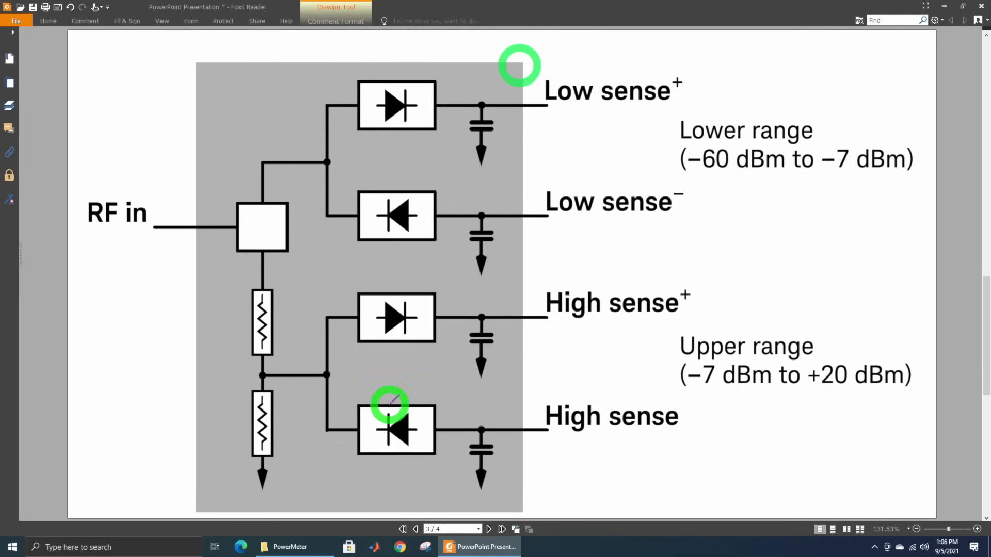
{"action": "mouse_move", "coordinate": [415, 294]}
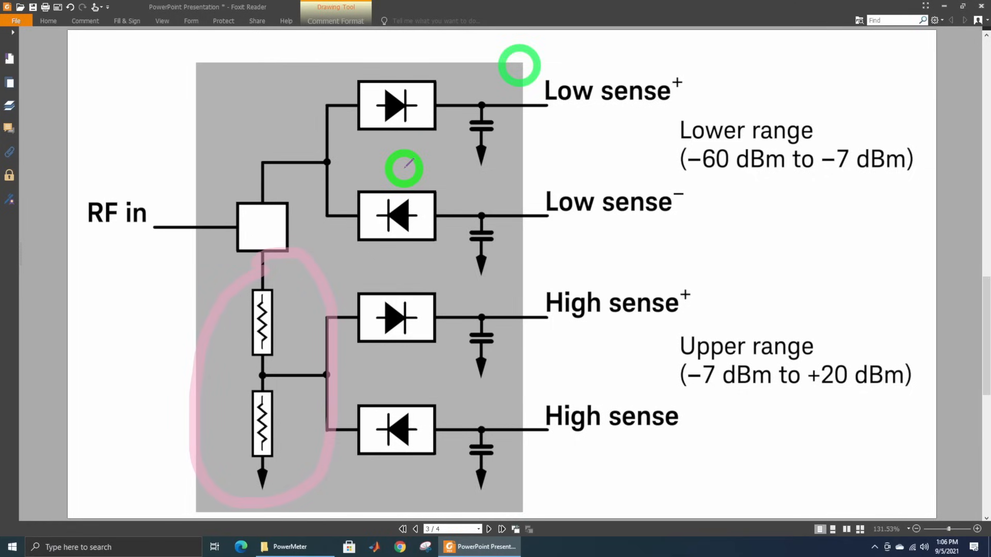
{"action": "mouse_move", "coordinate": [452, 249]}
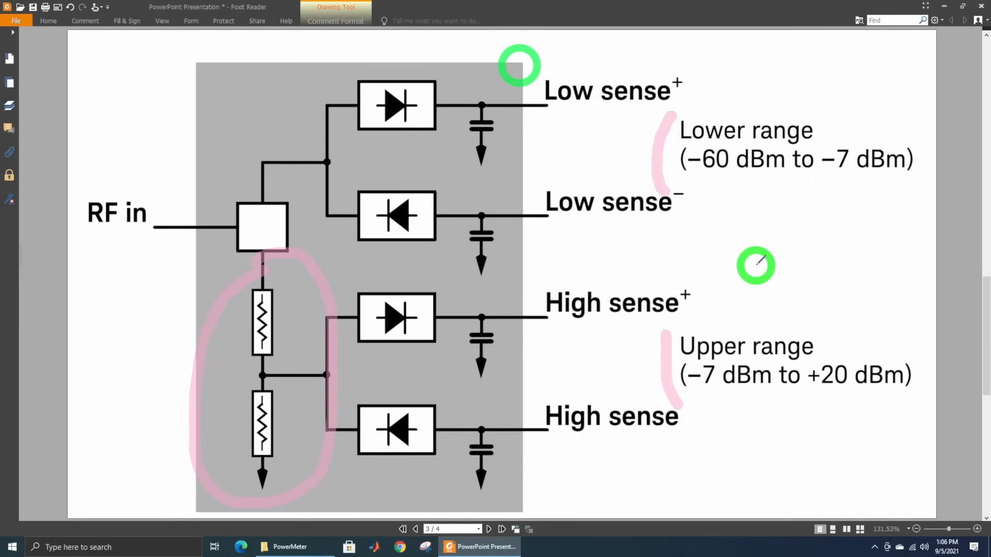
{"action": "mouse_move", "coordinate": [717, 183]}
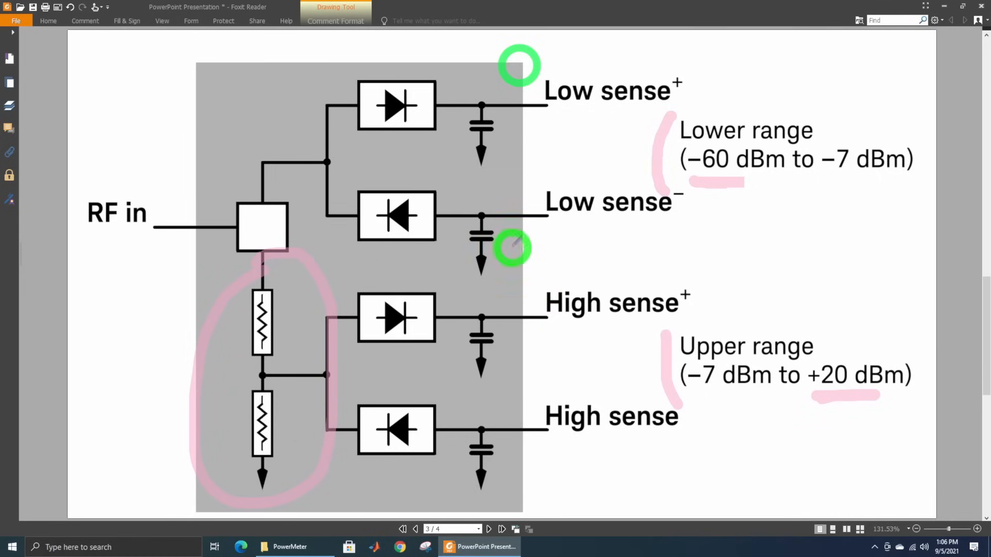
Advance to page 4 showing the RF/µW USB power sensor block diagram
{"action": "left_click", "coordinate": [490, 528]}
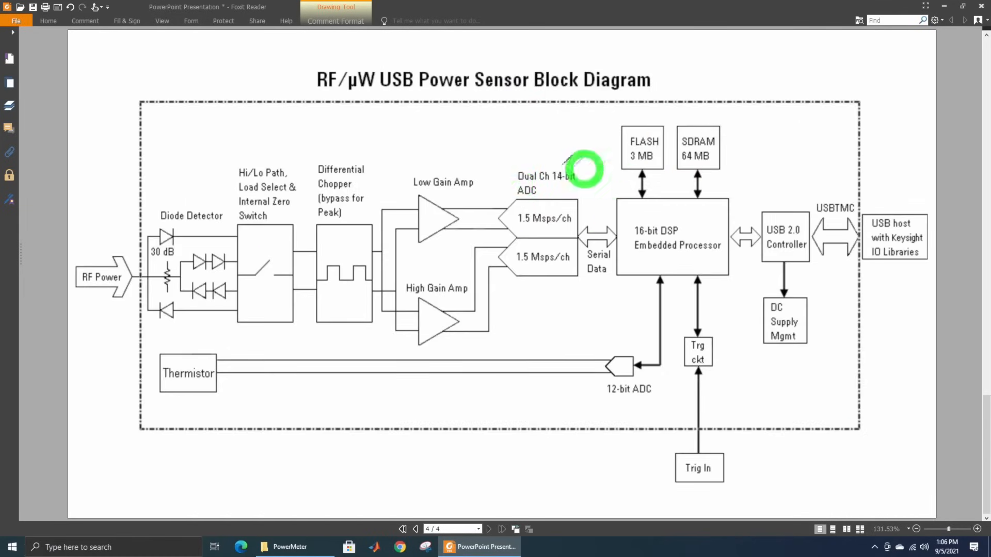
{"action": "mouse_move", "coordinate": [485, 289]}
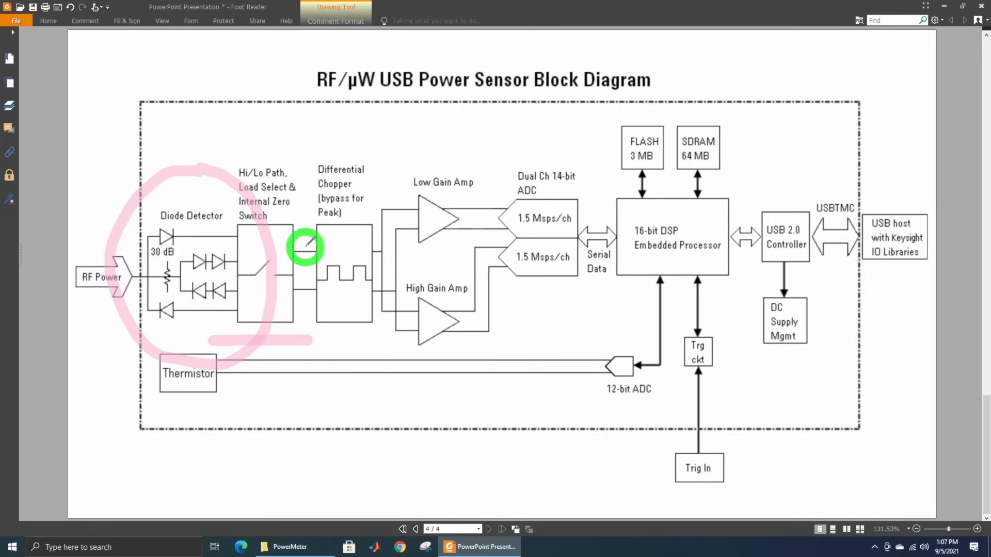
{"action": "mouse_move", "coordinate": [291, 203]}
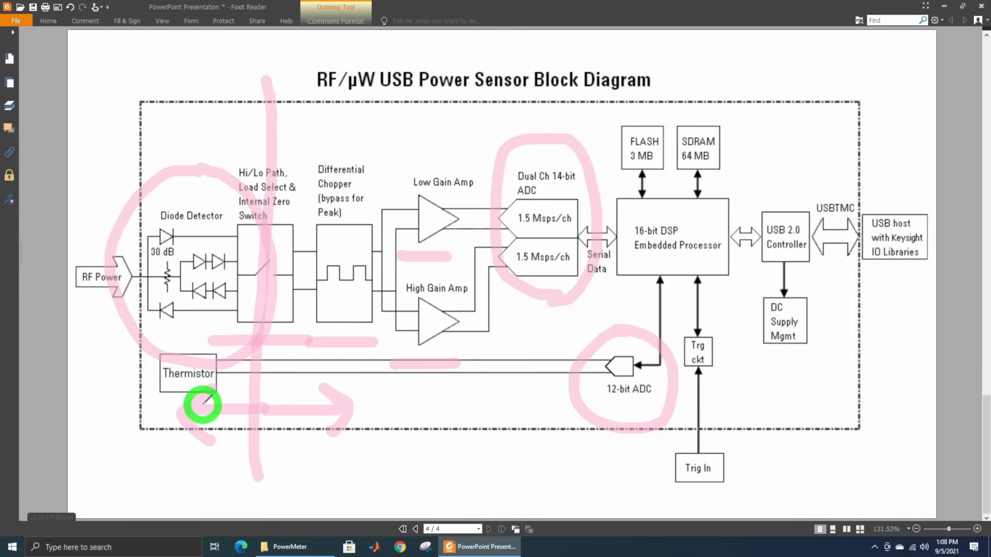
{"action": "mouse_move", "coordinate": [418, 365]}
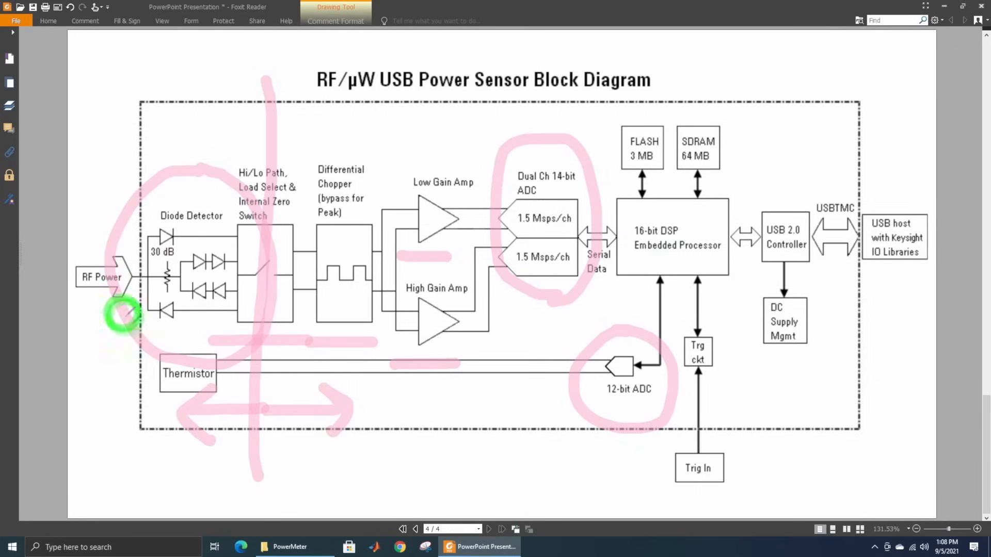
{"action": "mouse_move", "coordinate": [190, 316]}
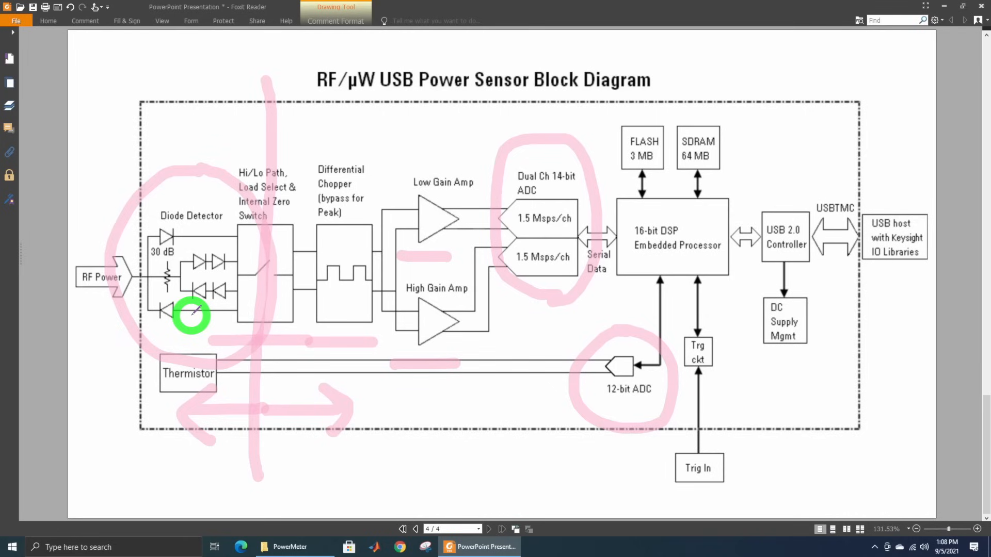
{"action": "mouse_move", "coordinate": [480, 285]}
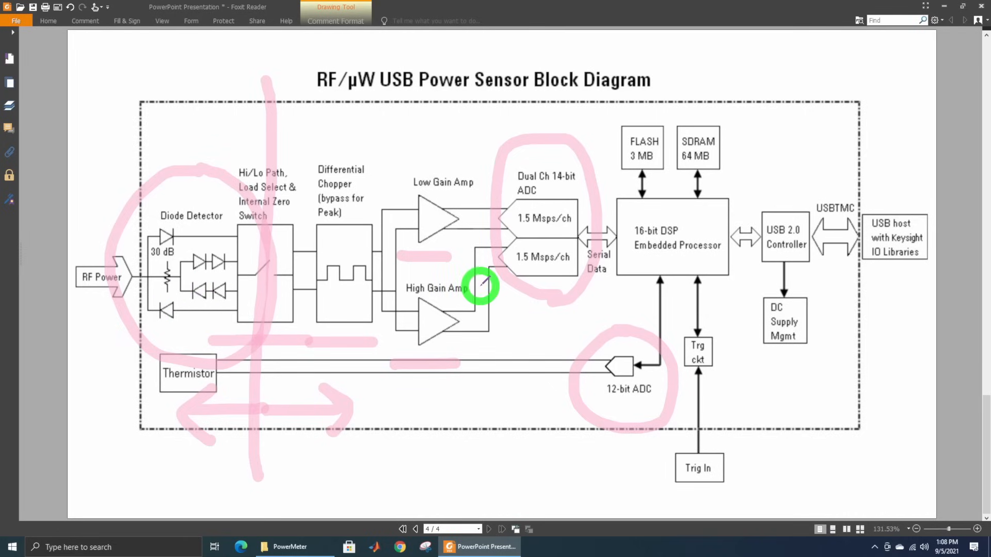
{"action": "mouse_move", "coordinate": [584, 305]}
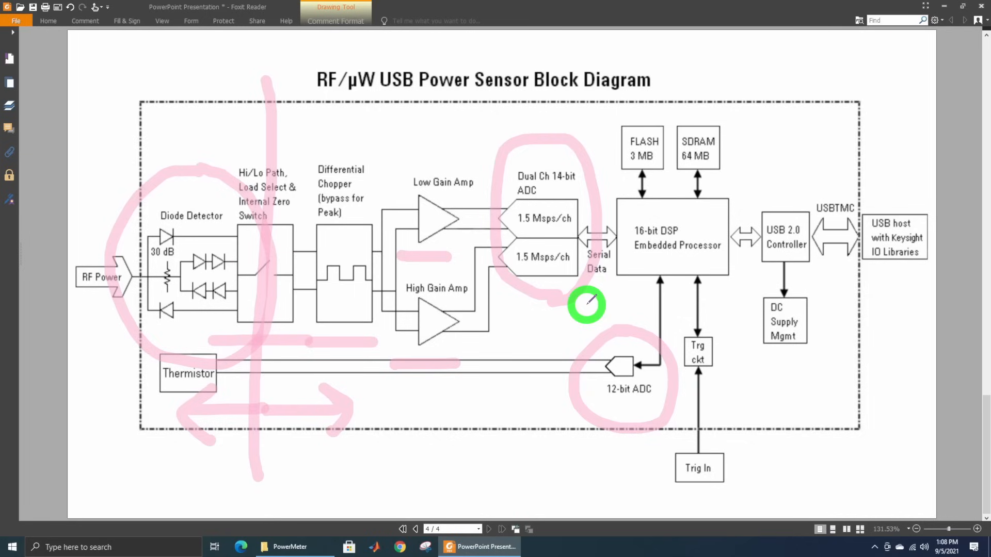